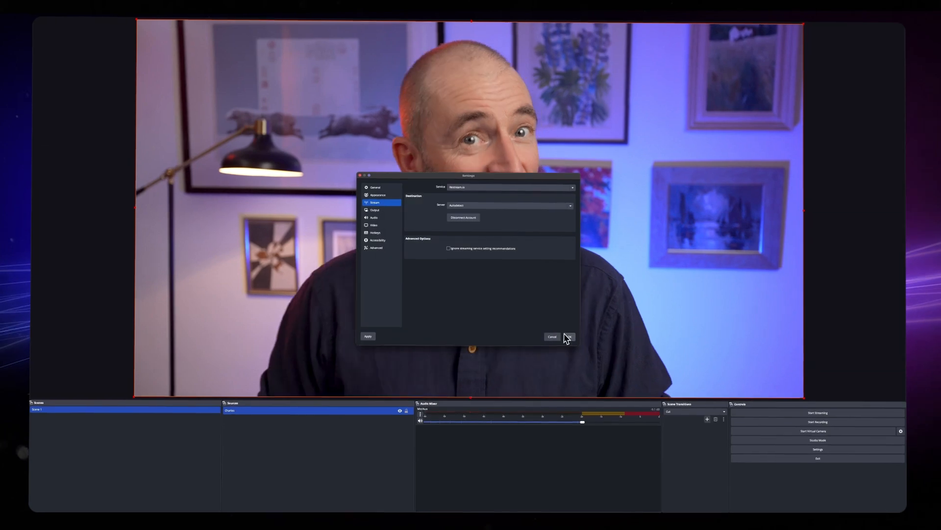
# Confirm the Restream.io stream settings and show the Restream Channels dock listing eight channels.
pyautogui.click(568, 335)
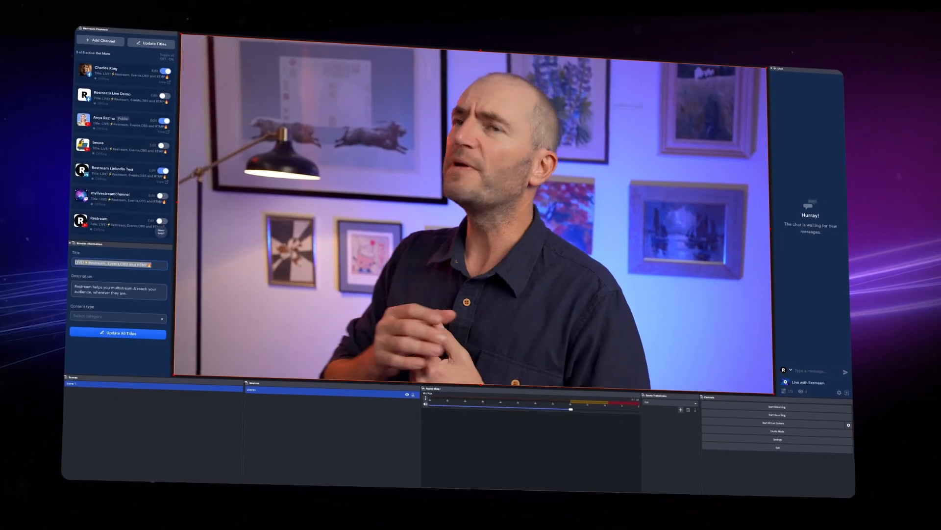
pyautogui.click(188, 48)
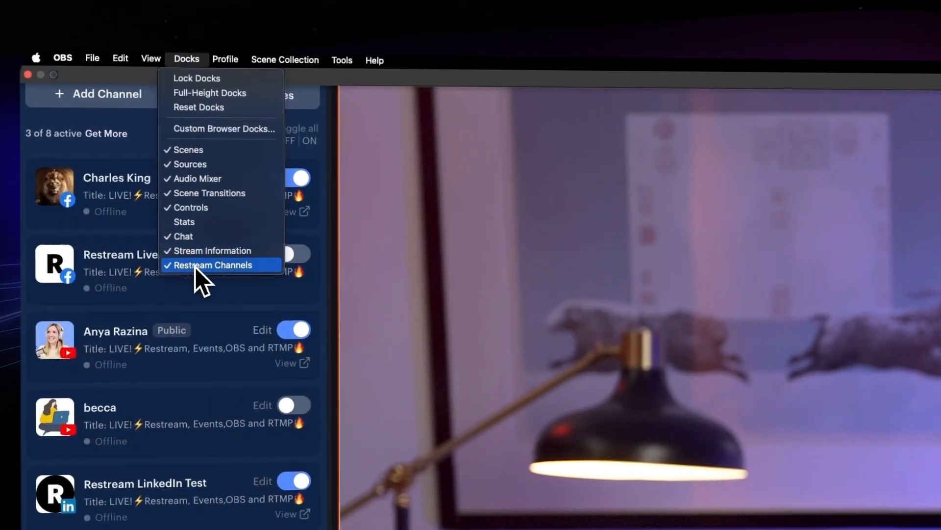
pyautogui.click(212, 265)
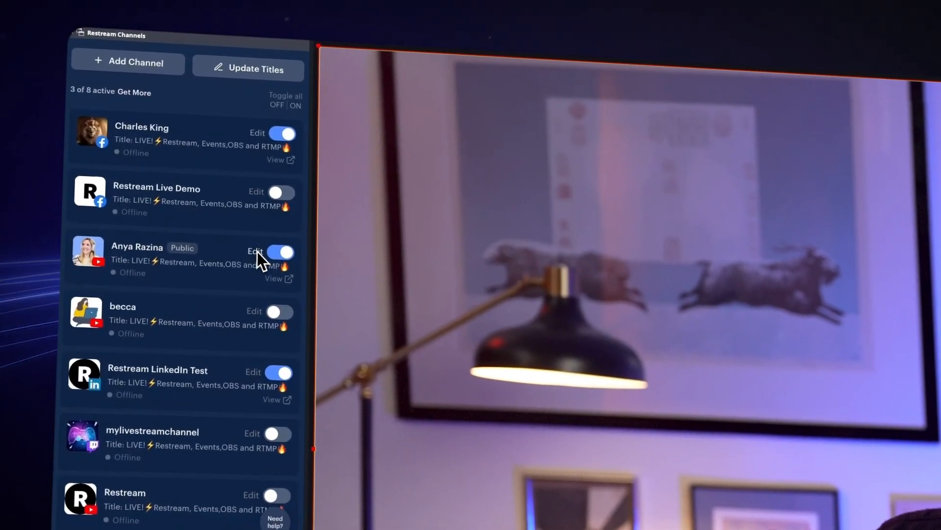
# Edit Anya Razina's YouTube channel and assign it a scheduled event.
pyautogui.click(254, 251)
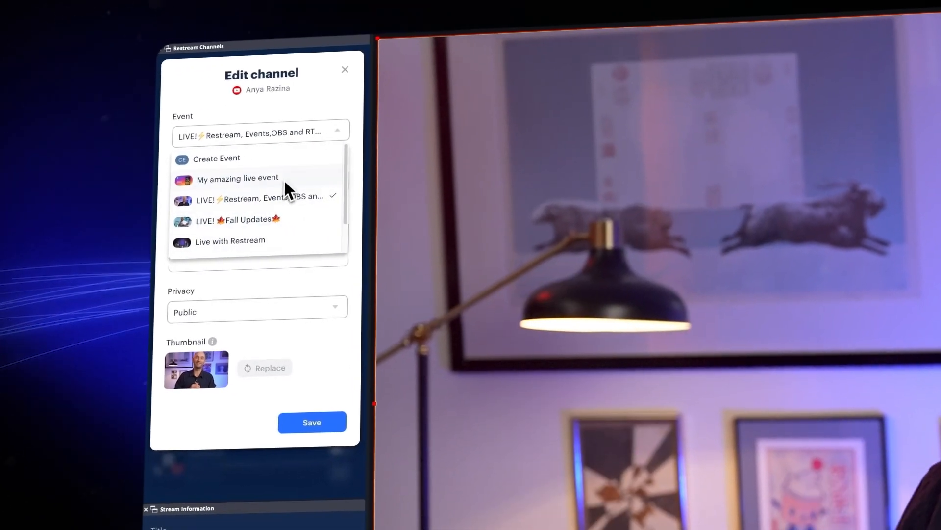
pyautogui.click(265, 197)
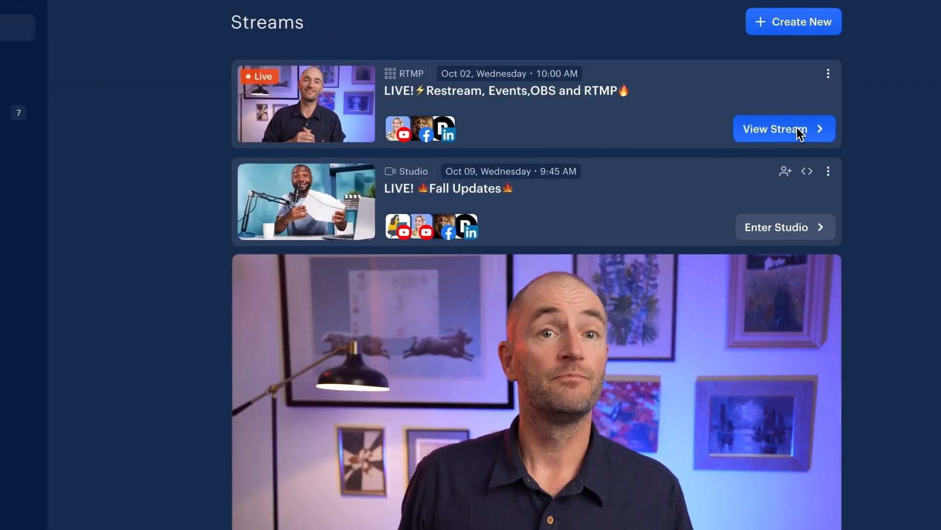
pyautogui.click(775, 128)
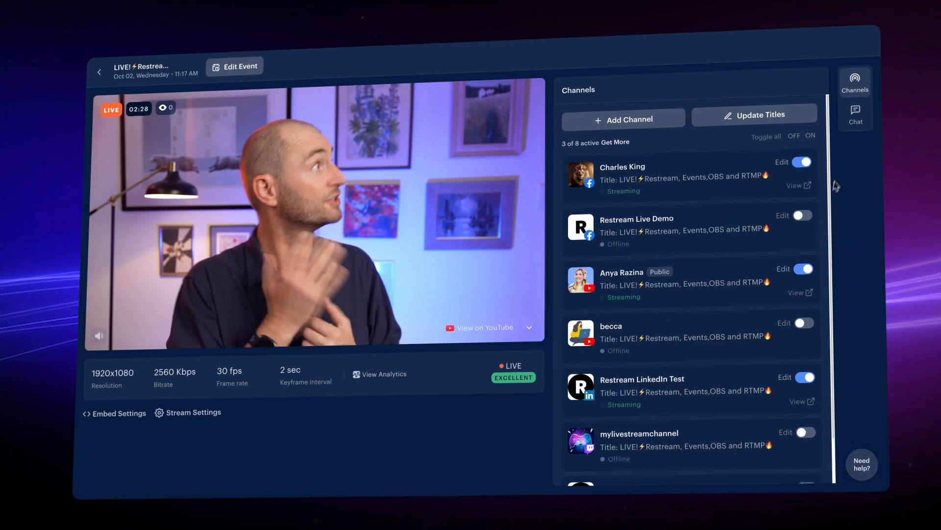
pyautogui.click(854, 112)
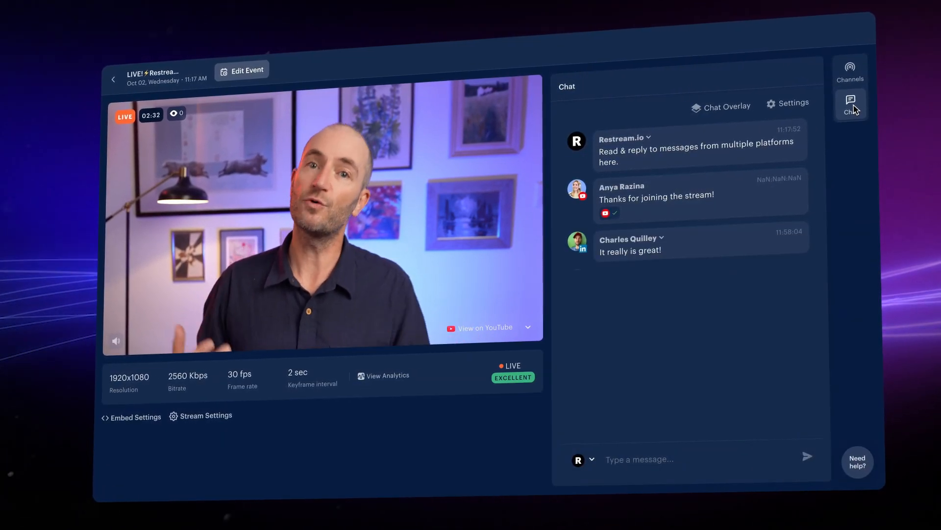
pyautogui.click(113, 78)
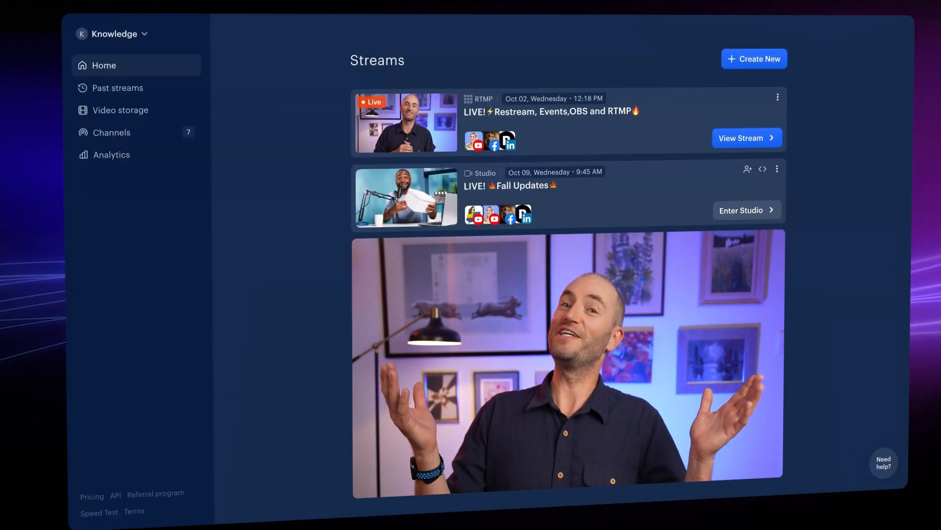
pyautogui.click(754, 58)
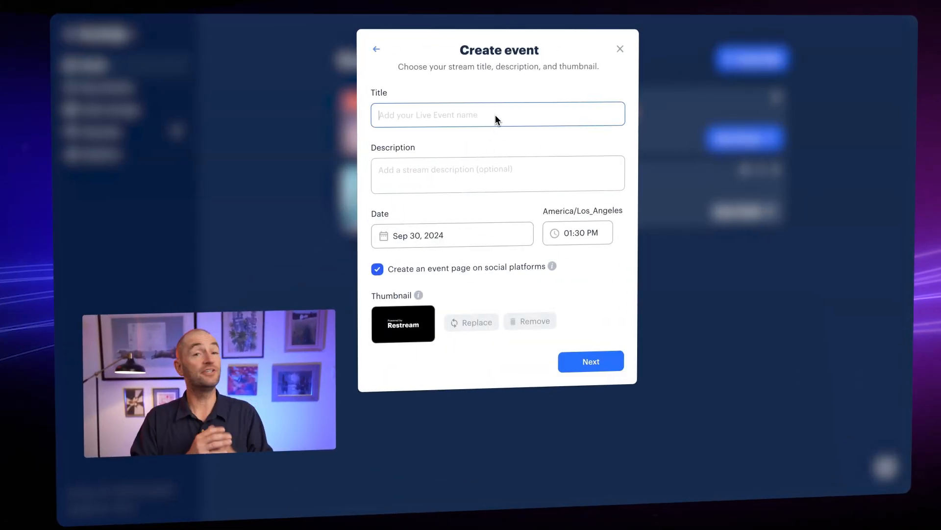
pyautogui.click(590, 361)
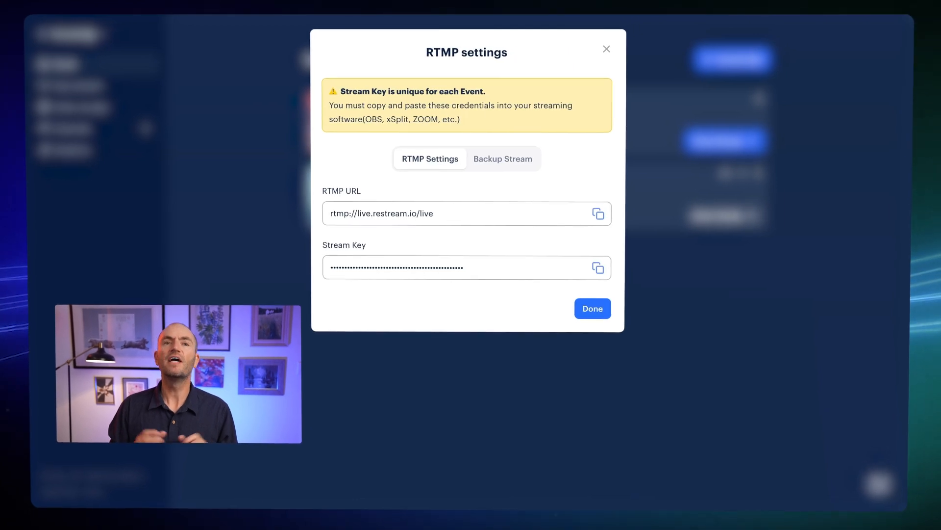
pyautogui.click(591, 308)
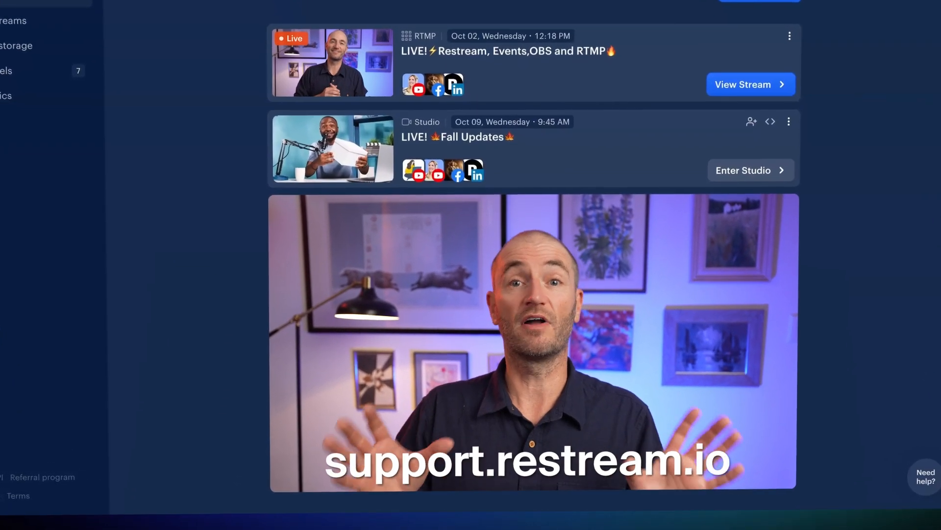
pyautogui.scroll(-3)
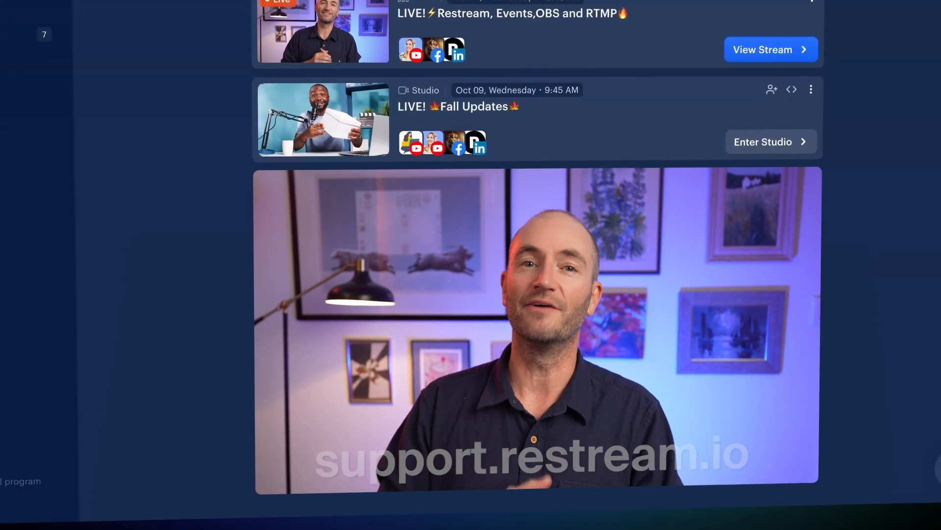